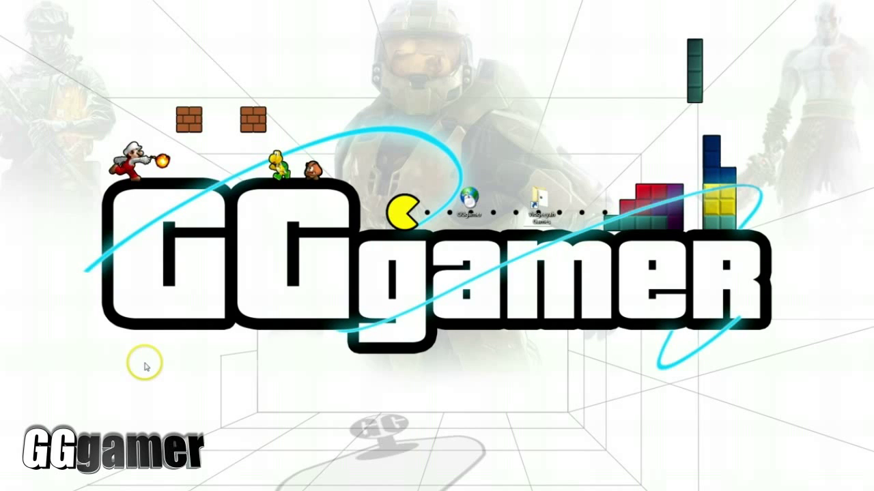
mouse_move(142, 343)
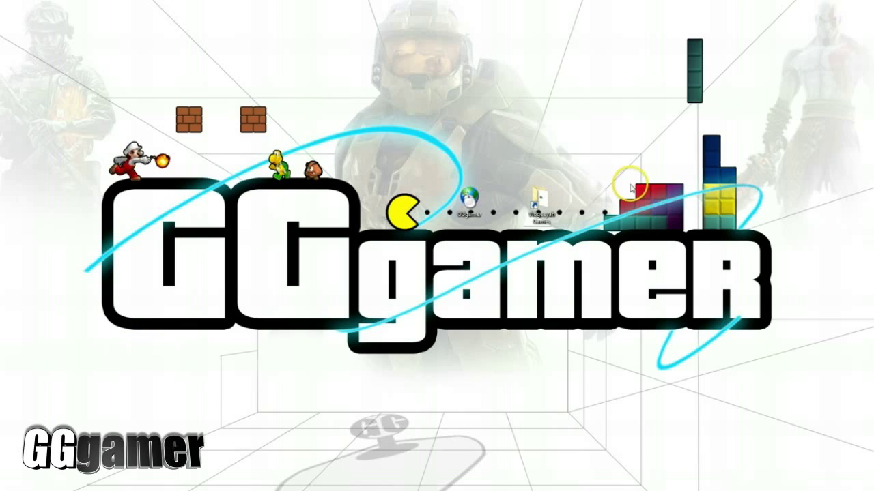
mouse_move(271, 305)
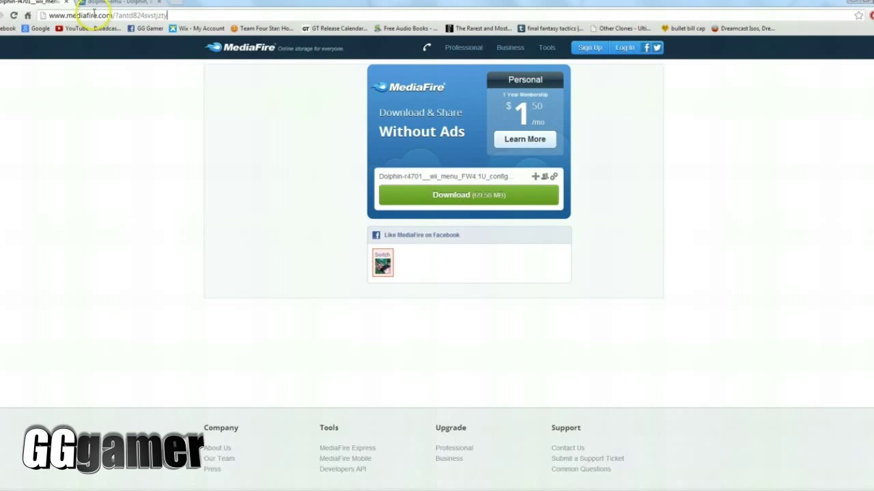
mouse_move(80, 65)
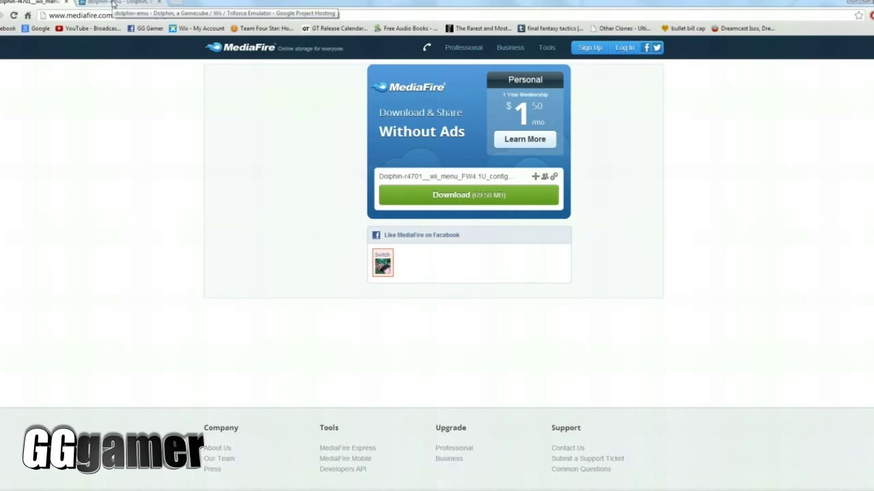
Download the Dolphin-r4701 Wii menu config zip from the MediaFire page.
left_click(123, 4)
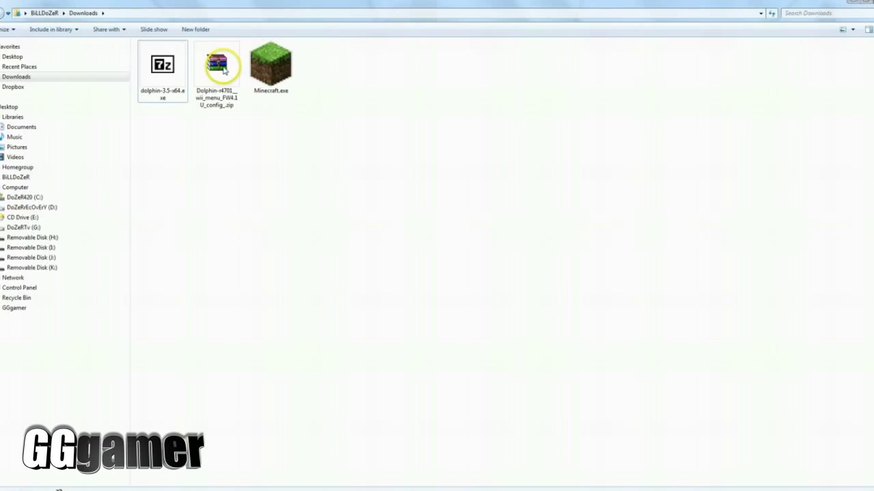
Extract the Wii menu config zip's Dolphin-r4701 folder to the Desktop via WinRAR.
left_click(216, 65)
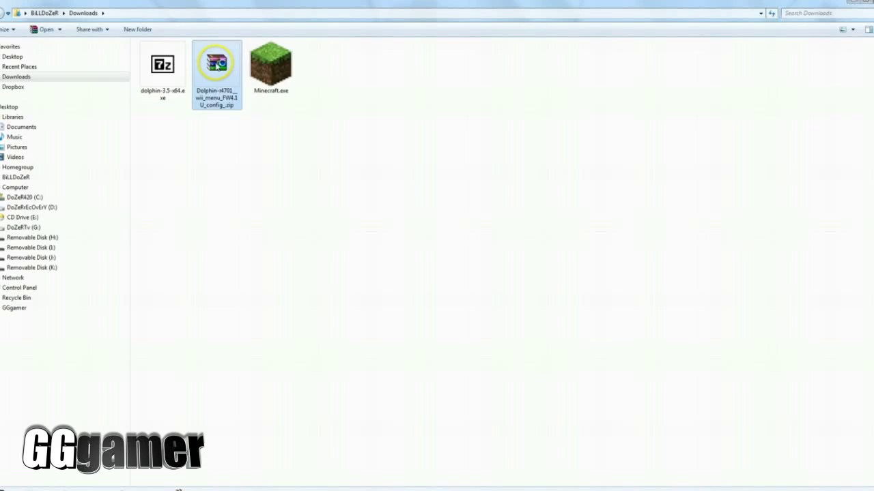
double_click(216, 63)
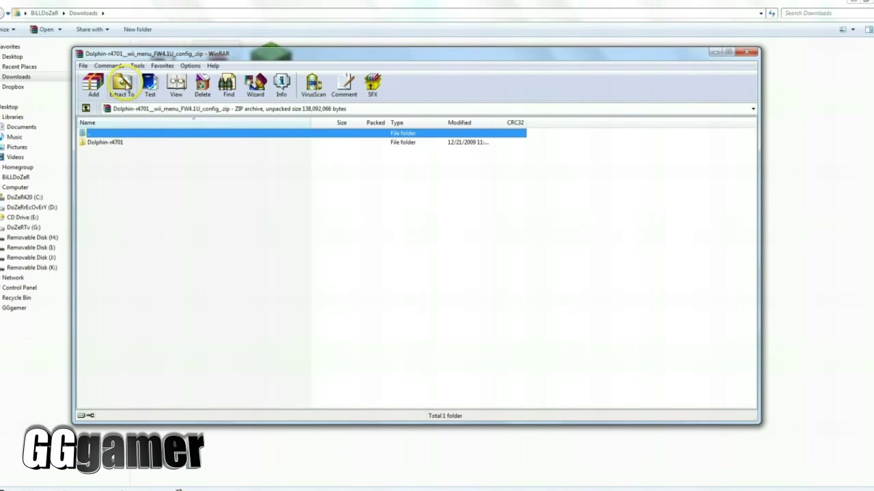
left_click(122, 86)
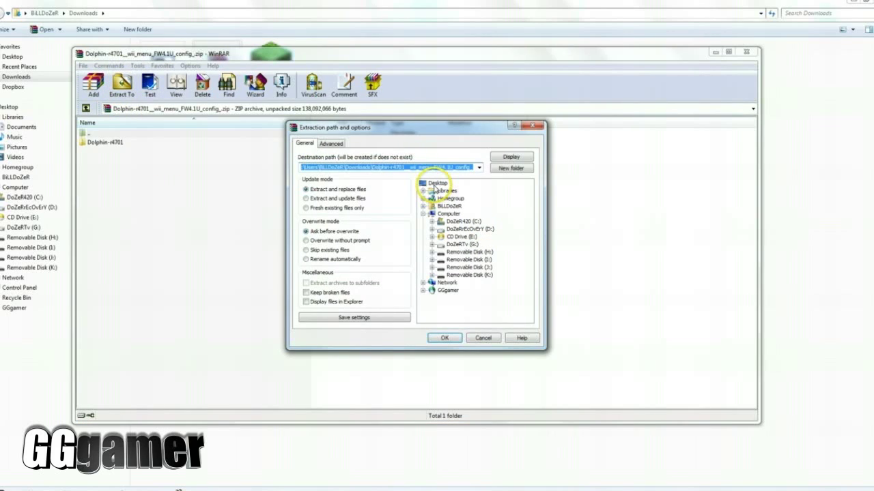
left_click(444, 337)
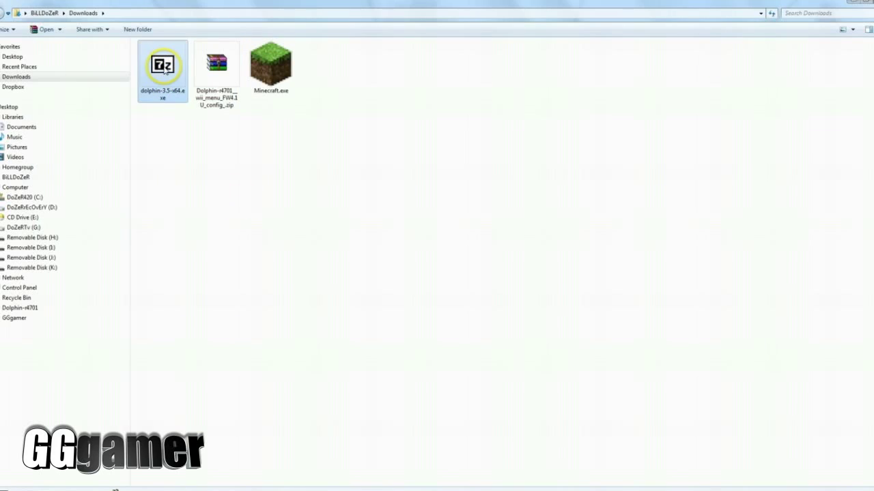
Run the dolphin-3.5-x64 self-extractor and unpack it into Downloads\Dolphin-3.5-x64.
double_click(163, 66)
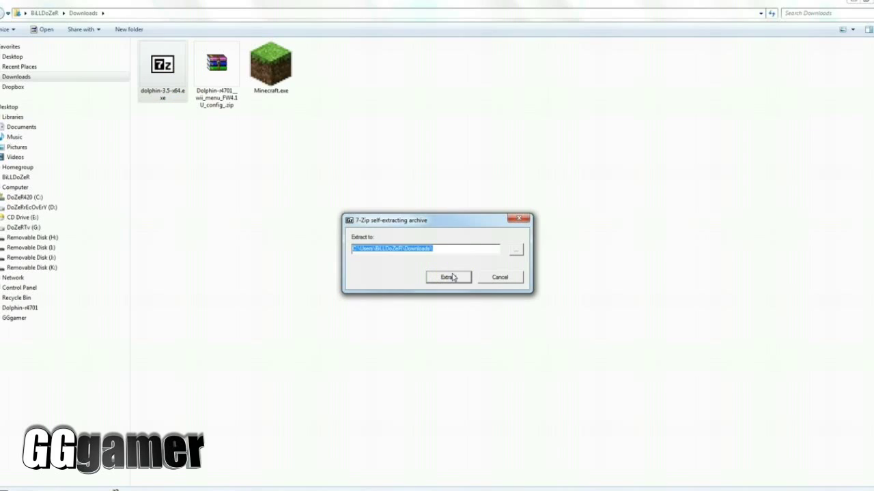
left_click(448, 277)
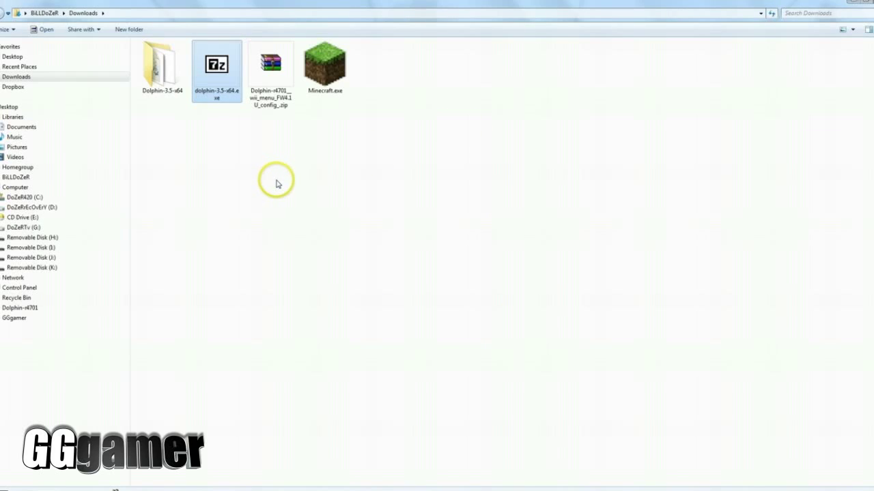
left_click(162, 65)
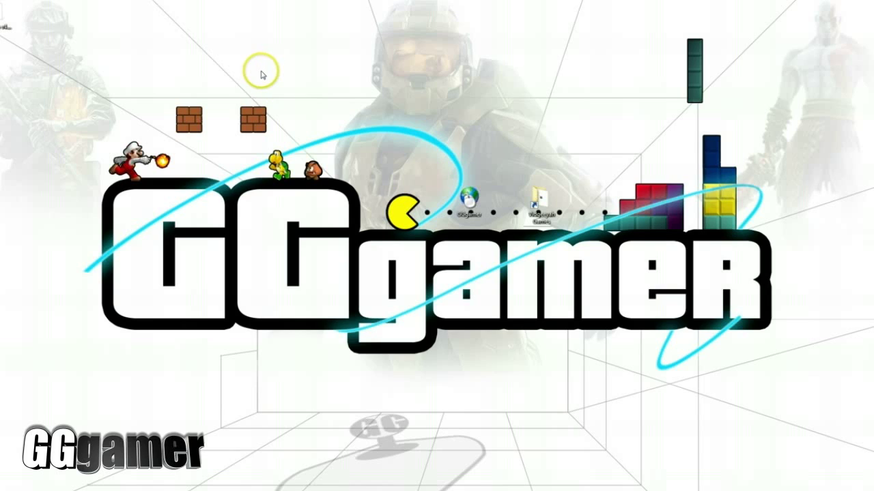
Select and copy all items in Dolphin-r4701, heading for Downloads\Dolphin-3.5-x64 to paste.
left_click(261, 74)
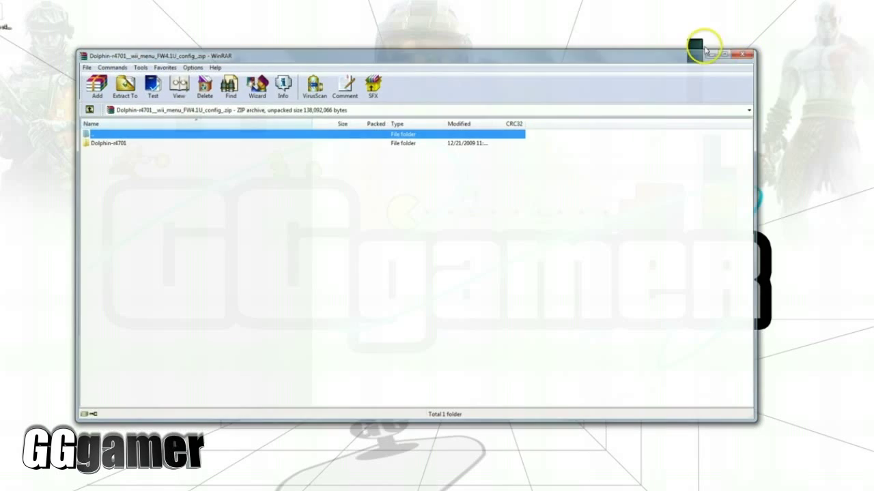
left_click(741, 54)
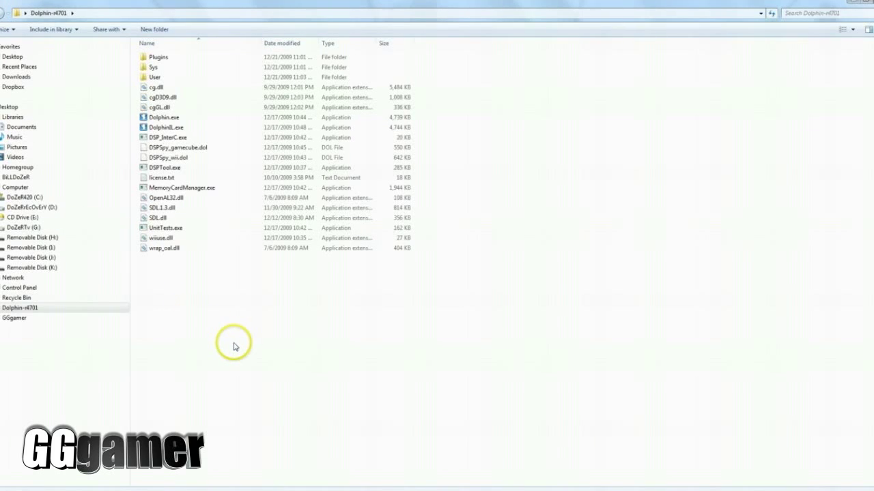
key("ctrl+a")
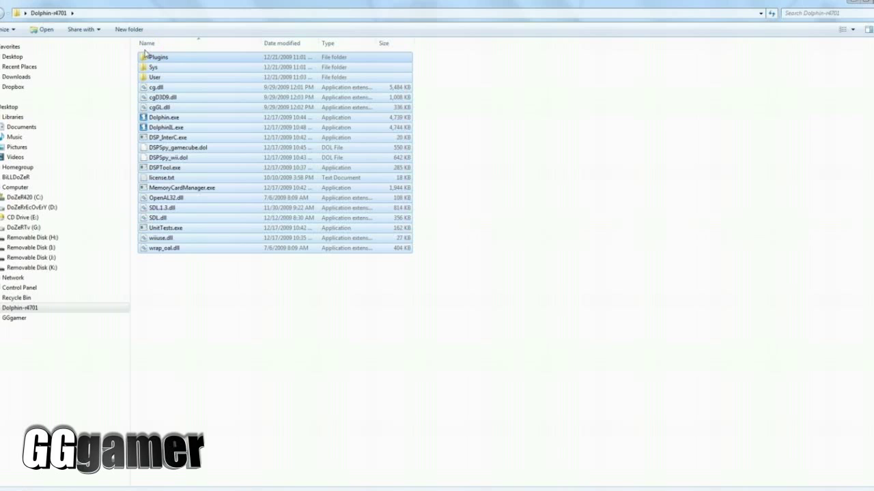
left_click(147, 43)
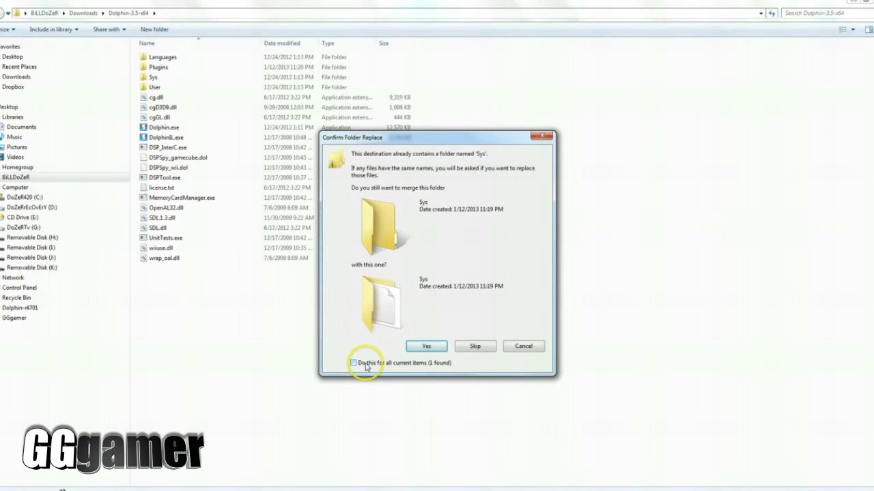
Merge the Sys folder and replace all conflicting files, applying the choice to every item.
left_click(353, 362)
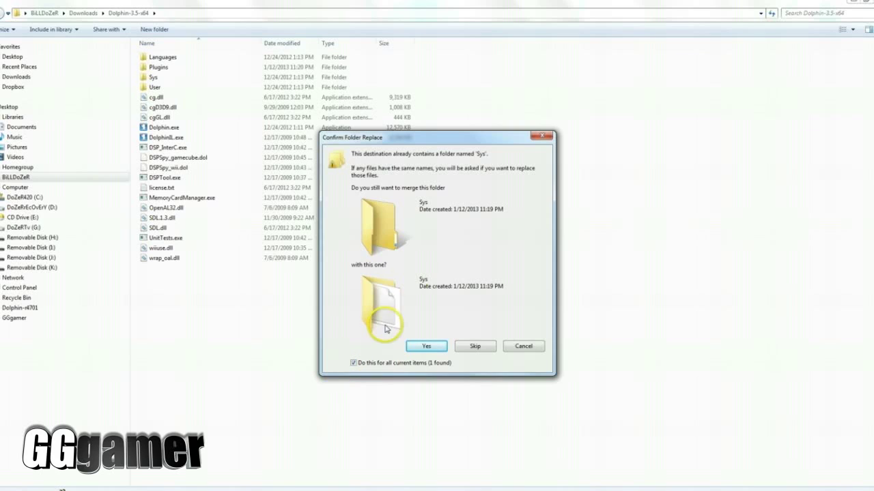
left_click(426, 346)
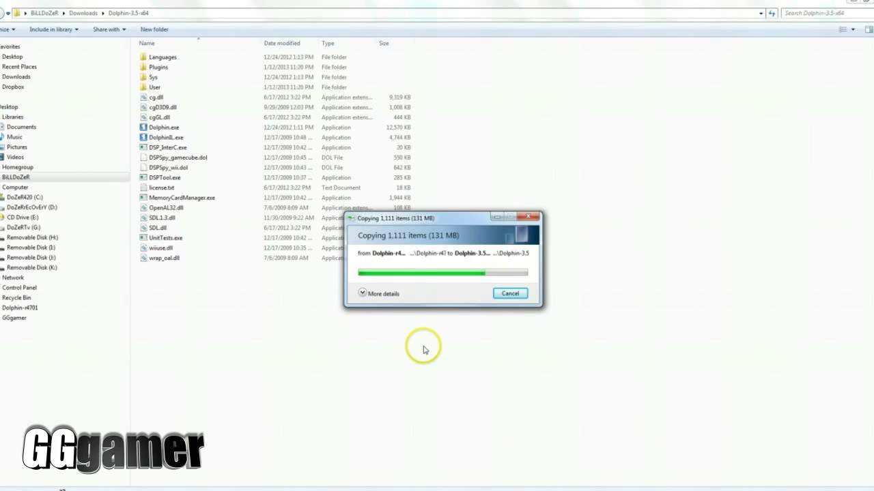
mouse_move(571, 341)
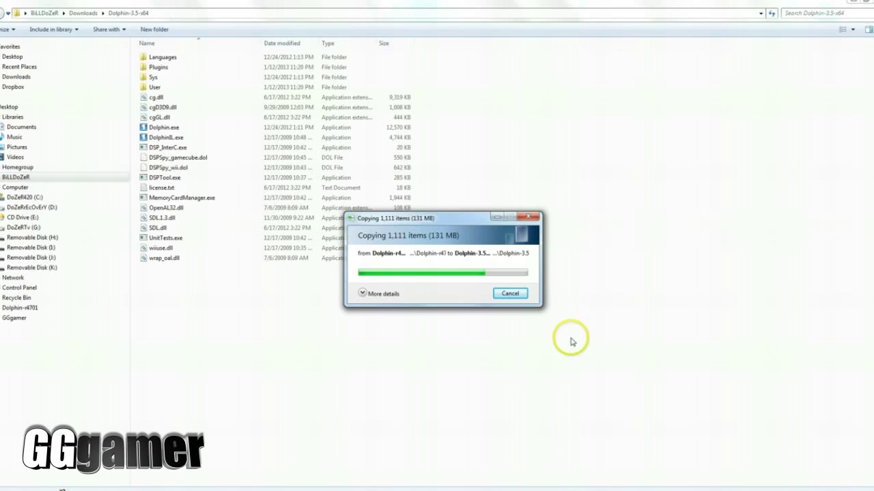
mouse_move(589, 96)
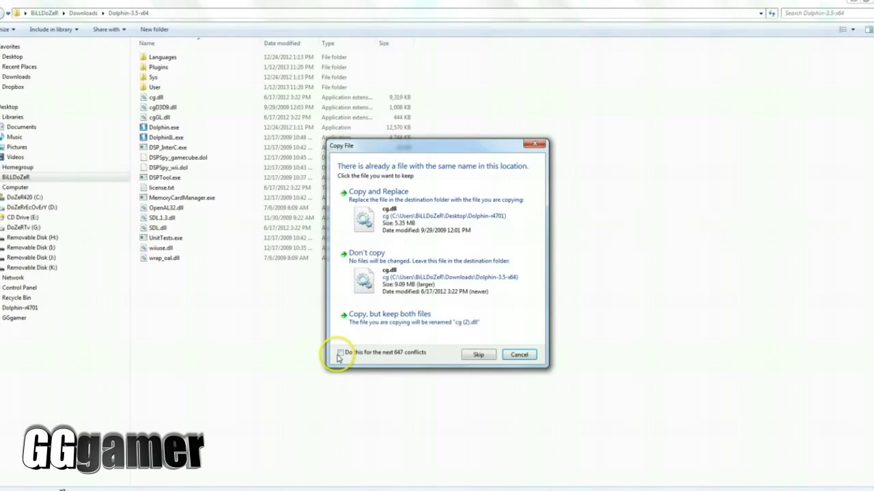
left_click(340, 352)
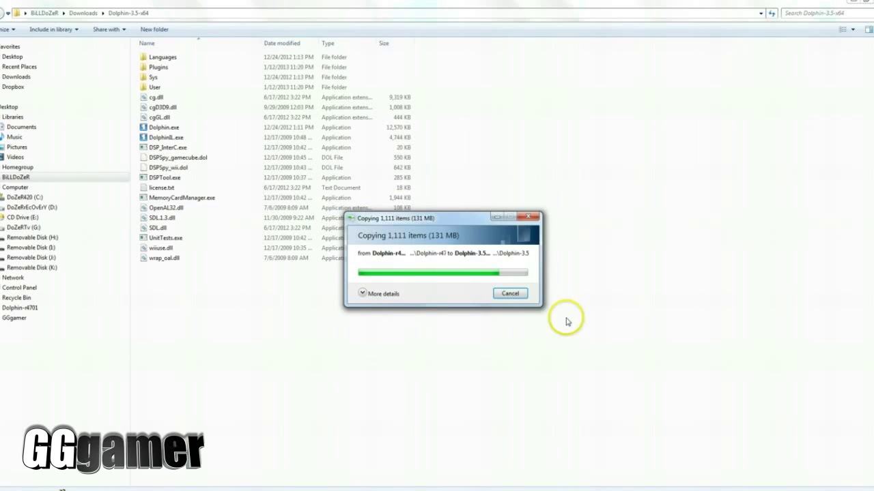
mouse_move(573, 340)
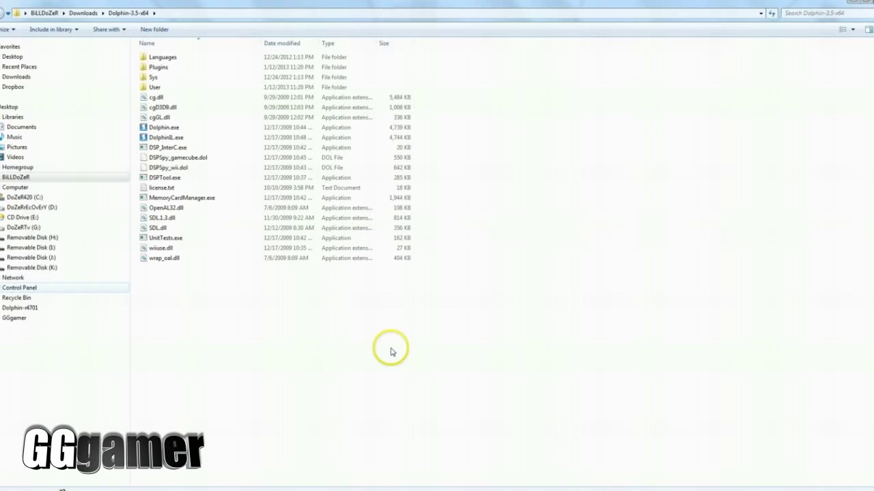
mouse_move(240, 370)
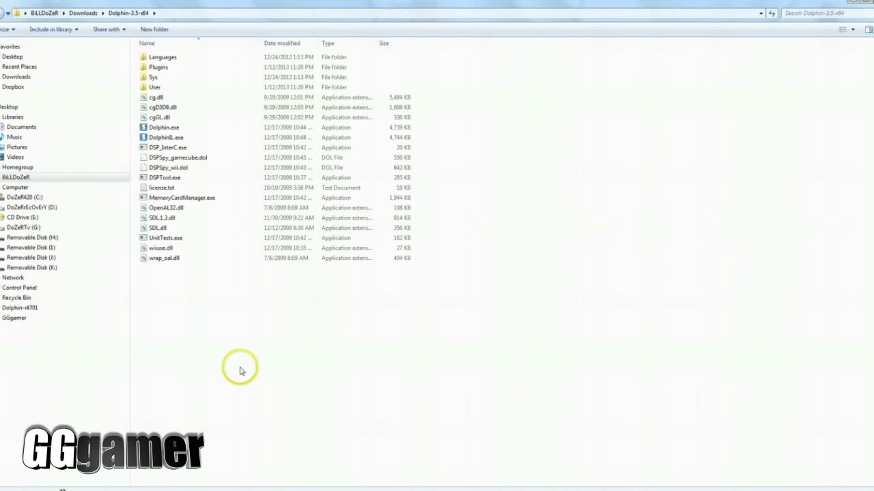
mouse_move(216, 334)
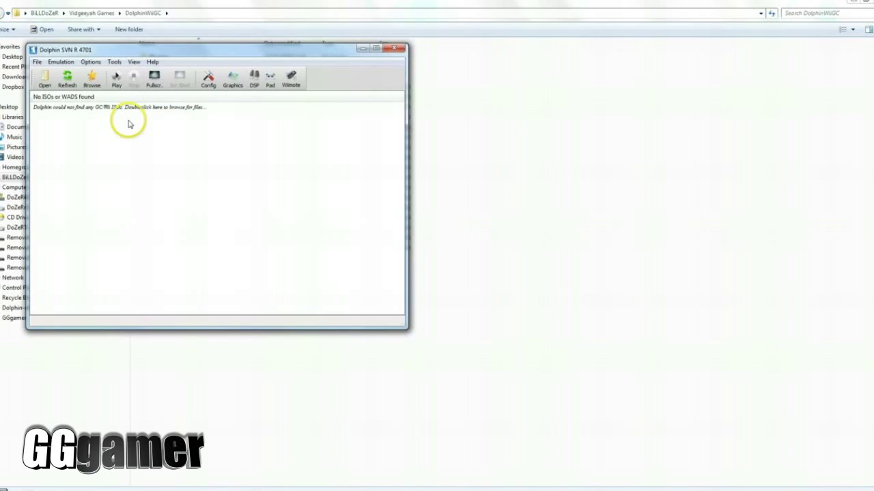
Start emulation with Emulation > Play to boot the Wii menu.
left_click(61, 62)
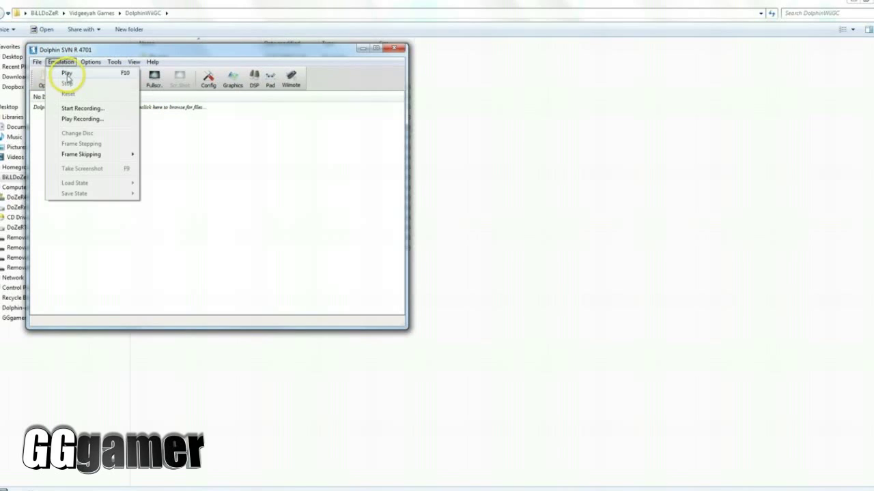
left_click(67, 73)
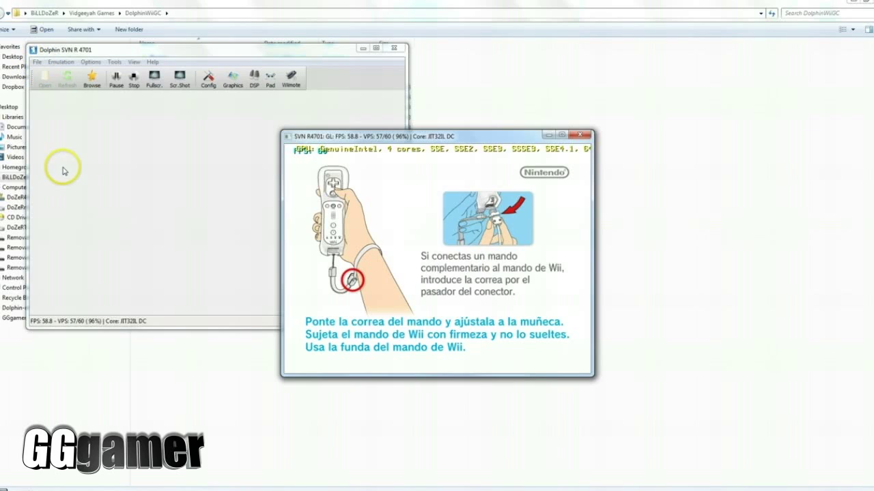
mouse_move(398, 267)
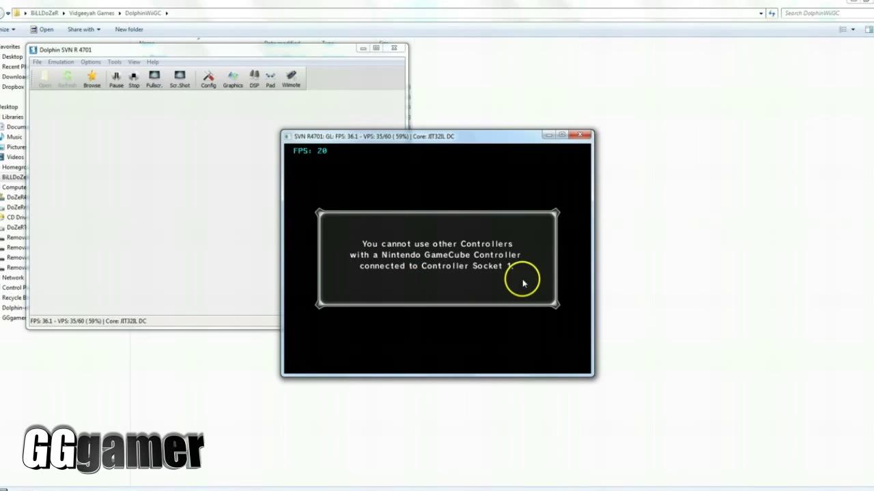
mouse_move(377, 289)
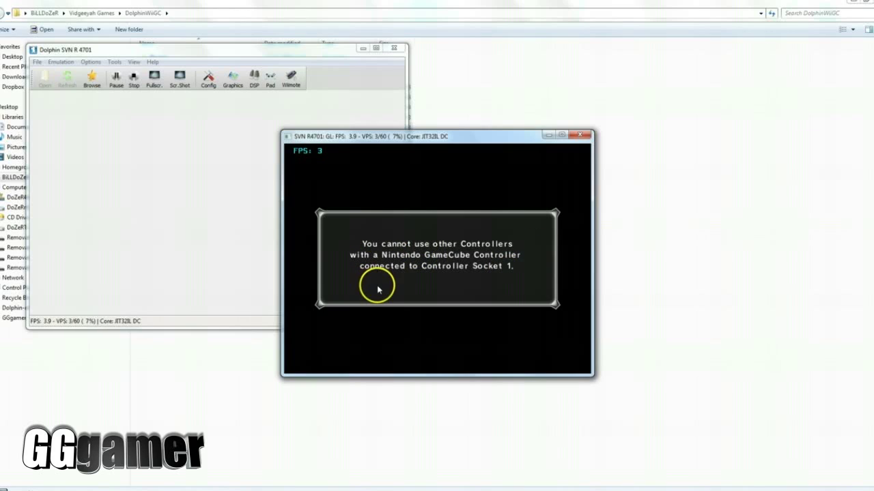
mouse_move(418, 292)
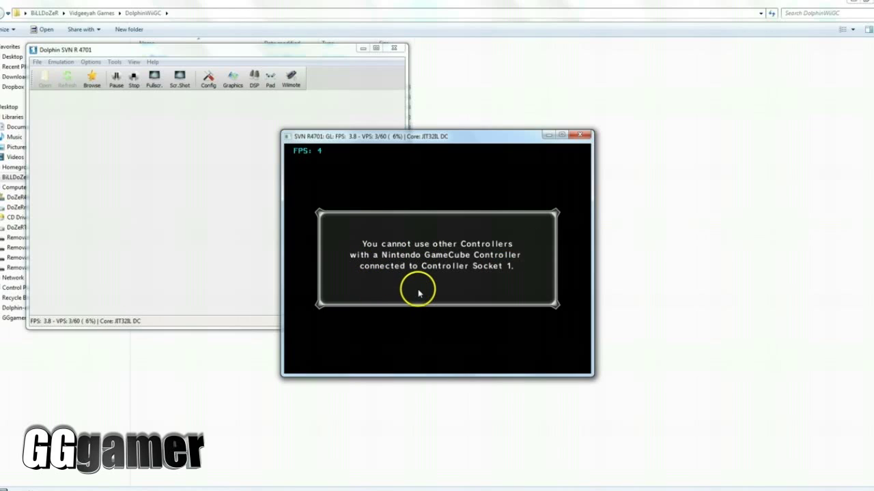